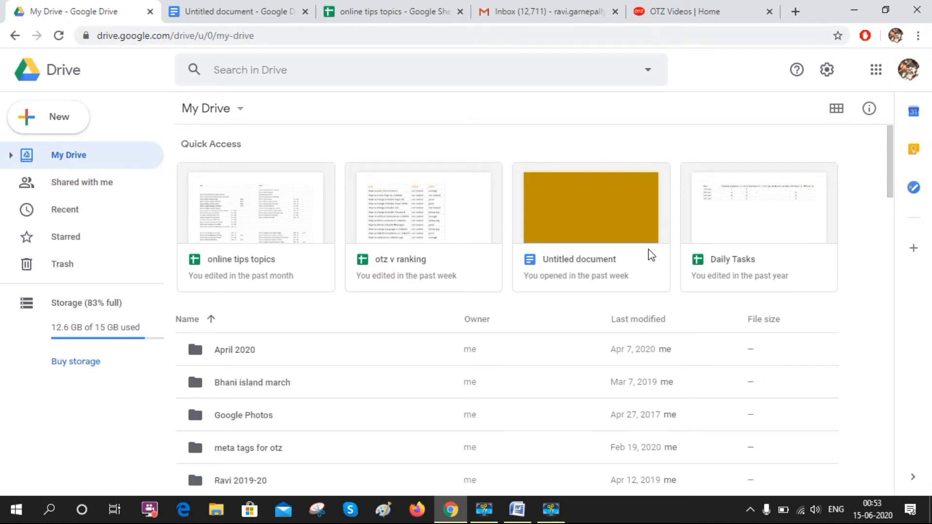
mouse_move(308, 210)
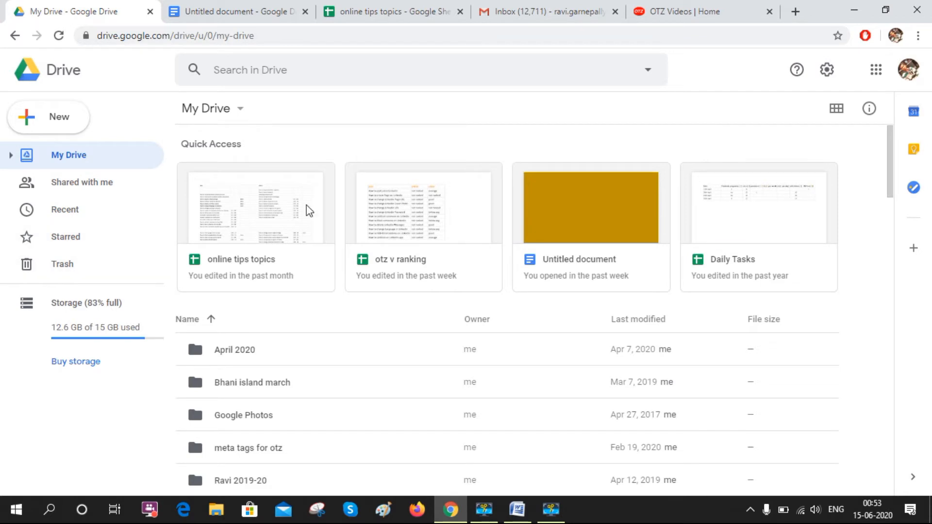
mouse_move(65, 236)
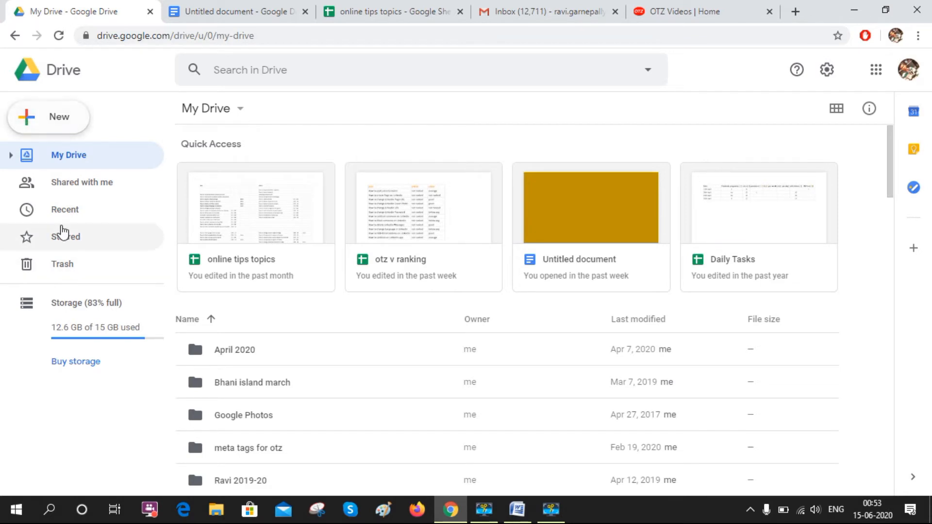
- Open the Storage (83% full) page to see files ranked by space used
click(86, 302)
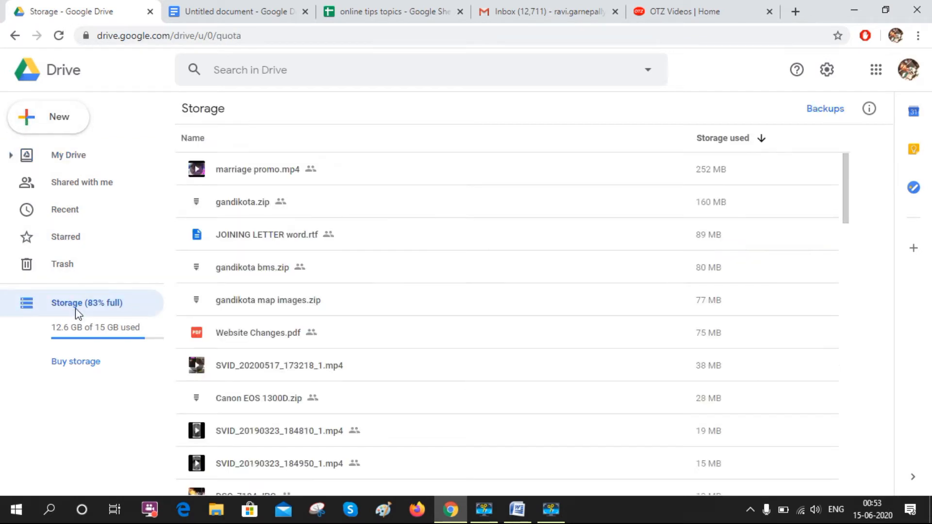
mouse_move(131, 316)
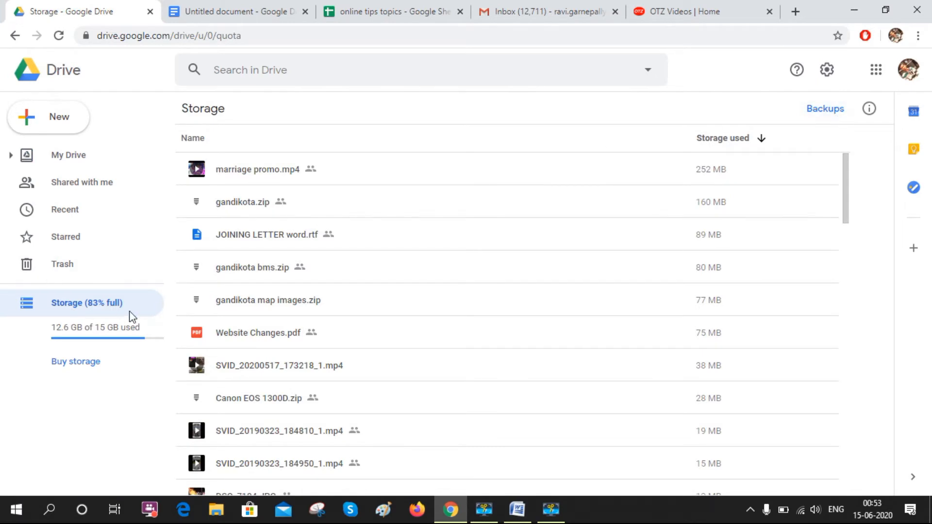
mouse_move(721, 194)
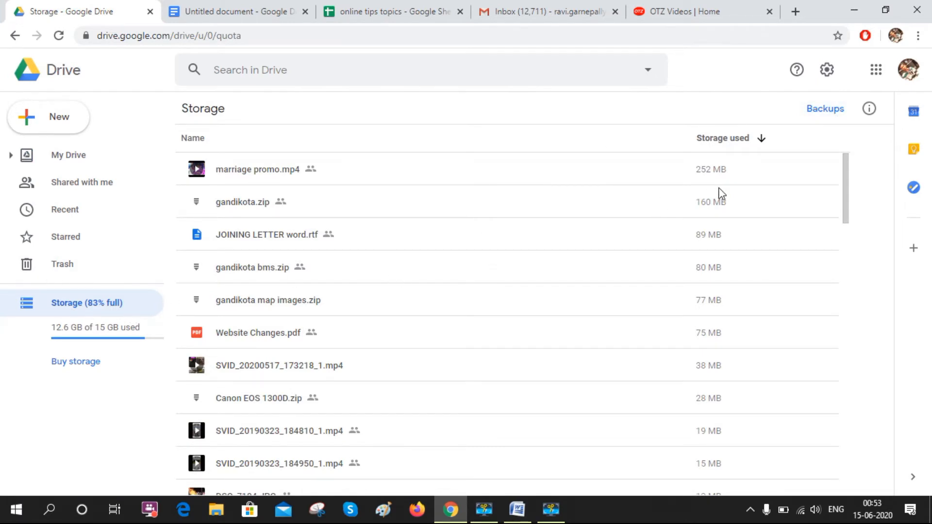
mouse_move(825, 109)
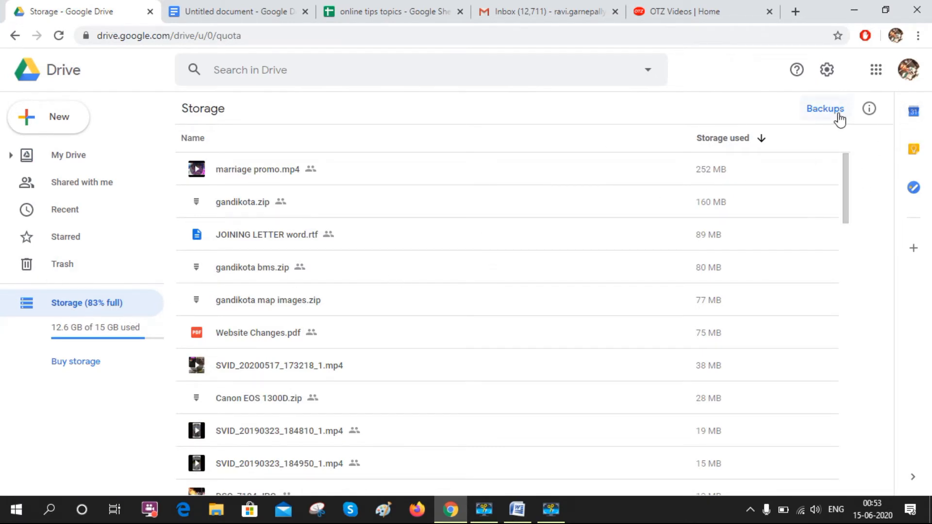
- Open the Backups list from the Storage page
click(825, 108)
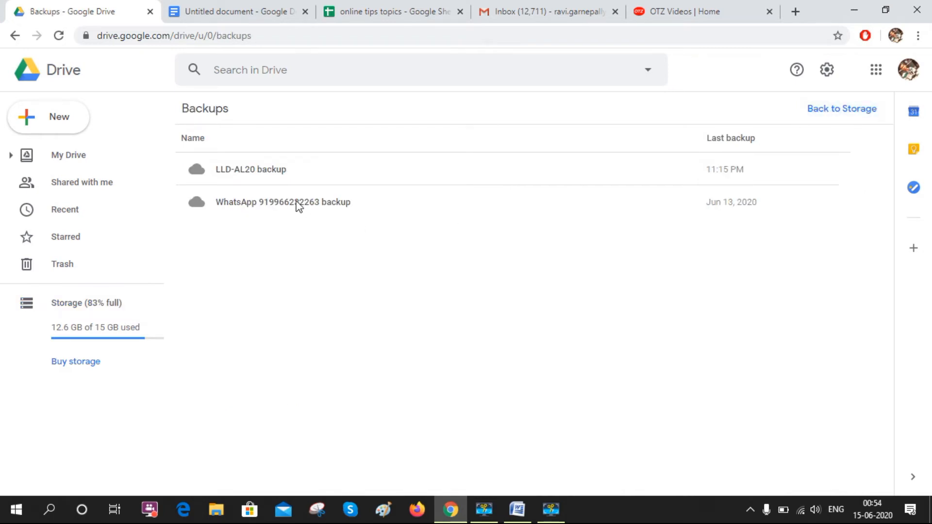
mouse_move(425, 208)
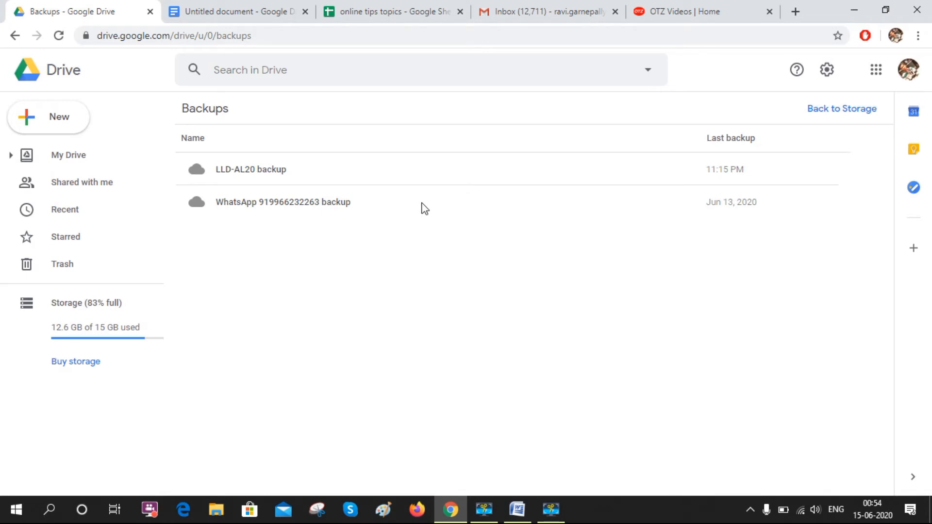
- Select the WhatsApp backup and open its context menu with Delete backup and Turn off backups
click(283, 202)
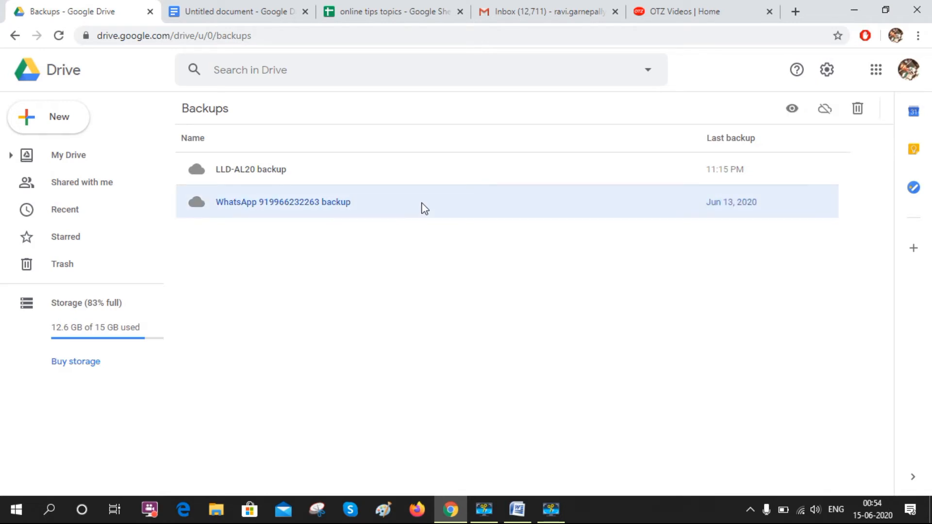
right_click(424, 202)
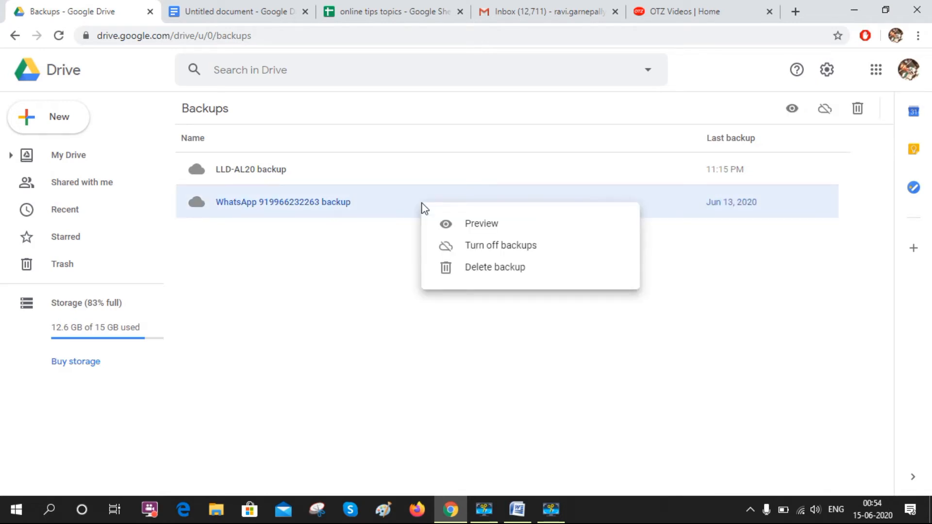
mouse_move(504, 267)
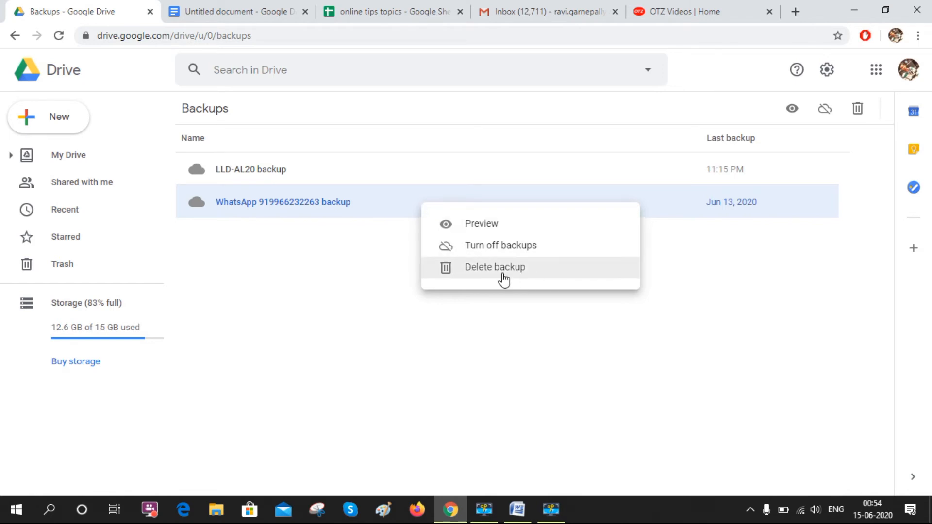
mouse_move(511, 277)
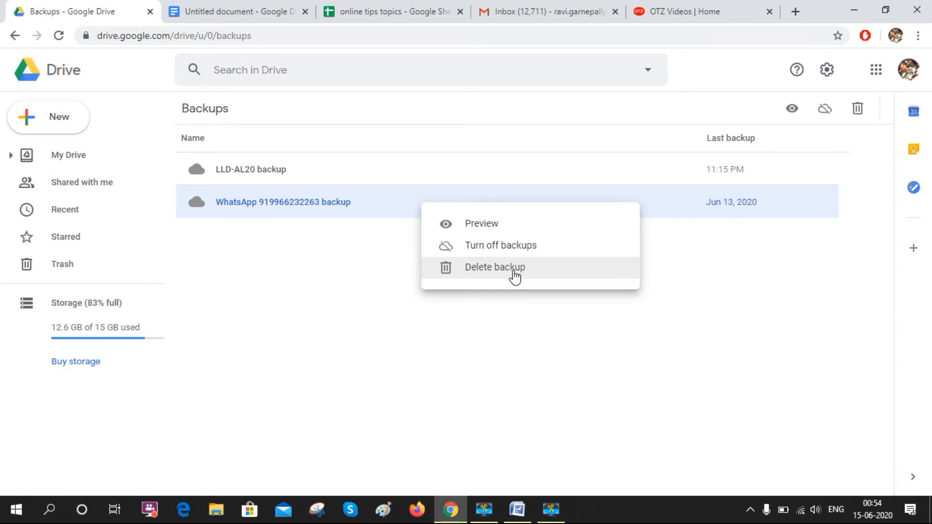
mouse_move(508, 250)
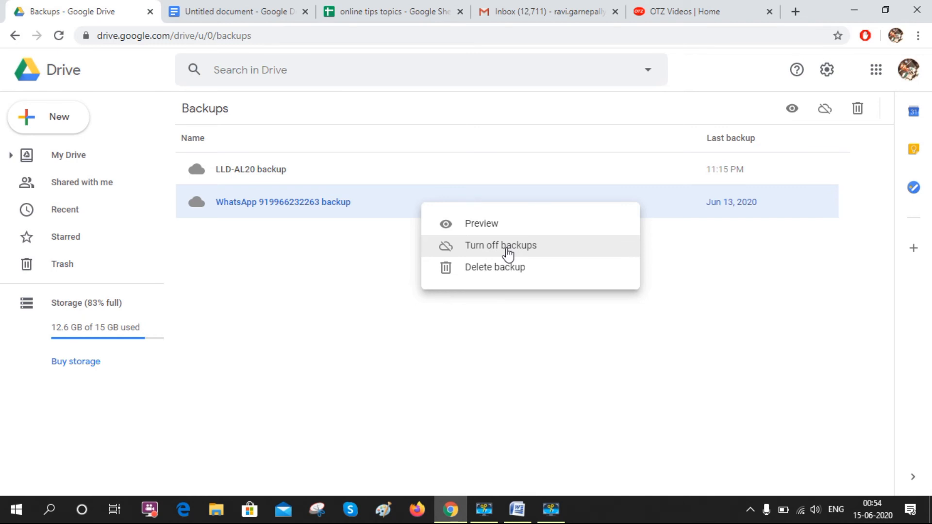
click(468, 295)
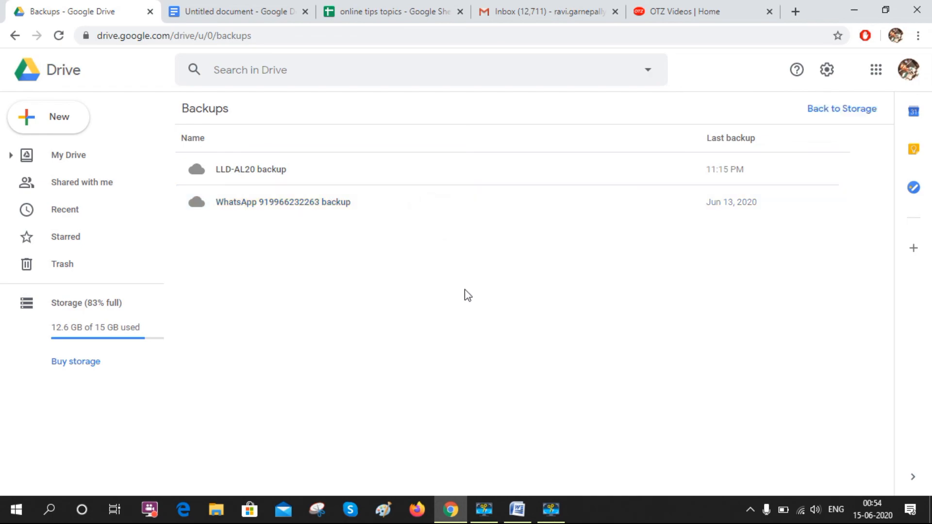